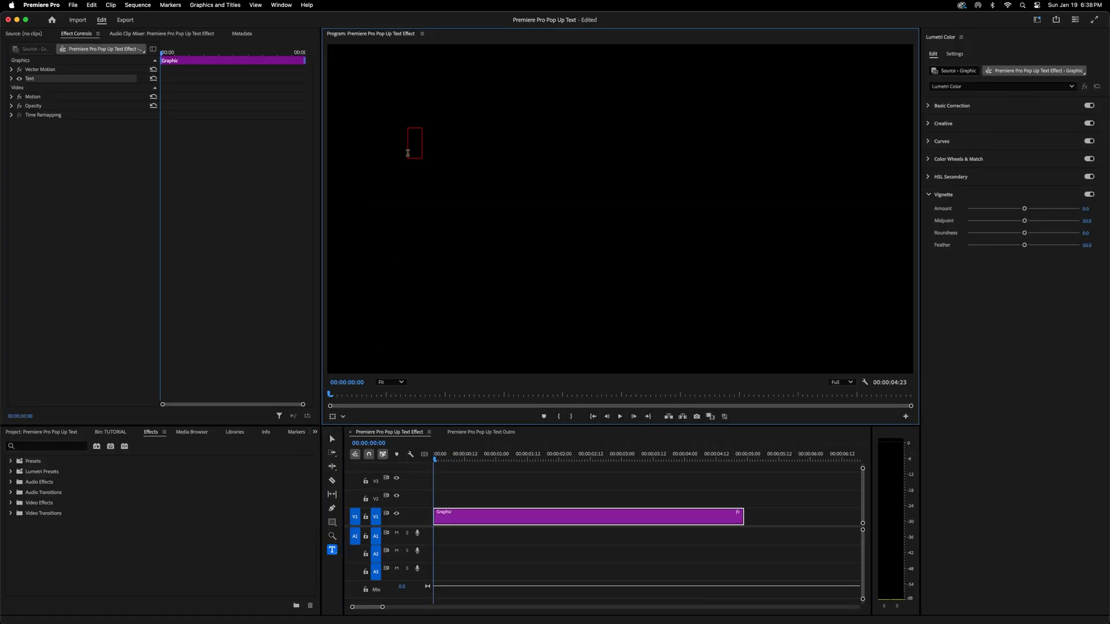
Create a text graphic reading "popup" and show its Properties panel.
text(popup)
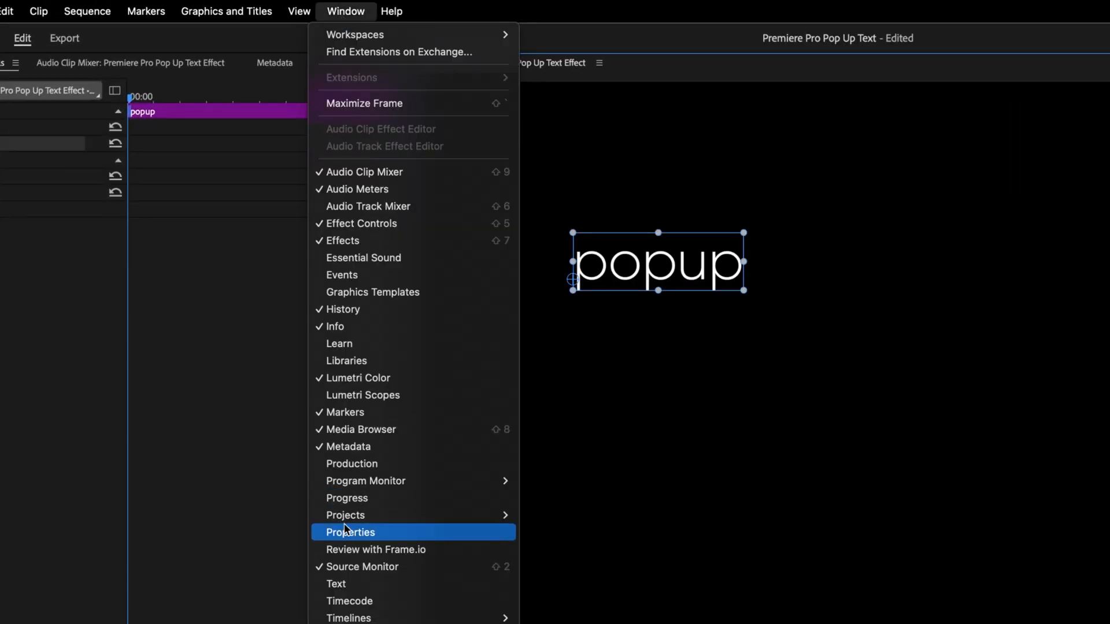
click(349, 532)
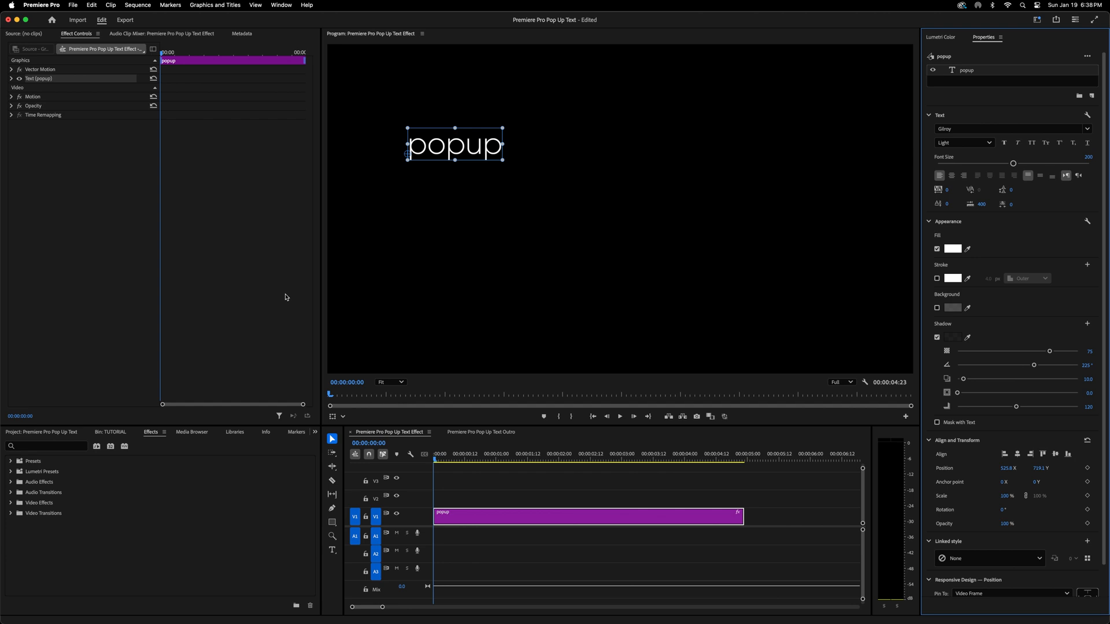
mouse_move(980, 45)
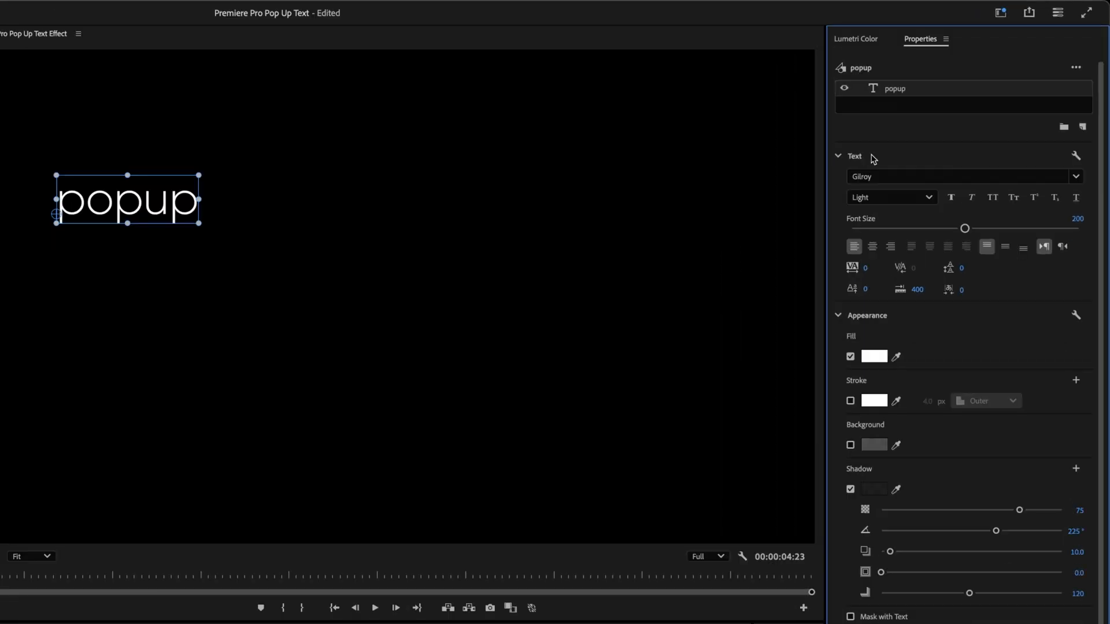
Style the popup text as Heavy weight, All Caps, font size 360.
click(890, 197)
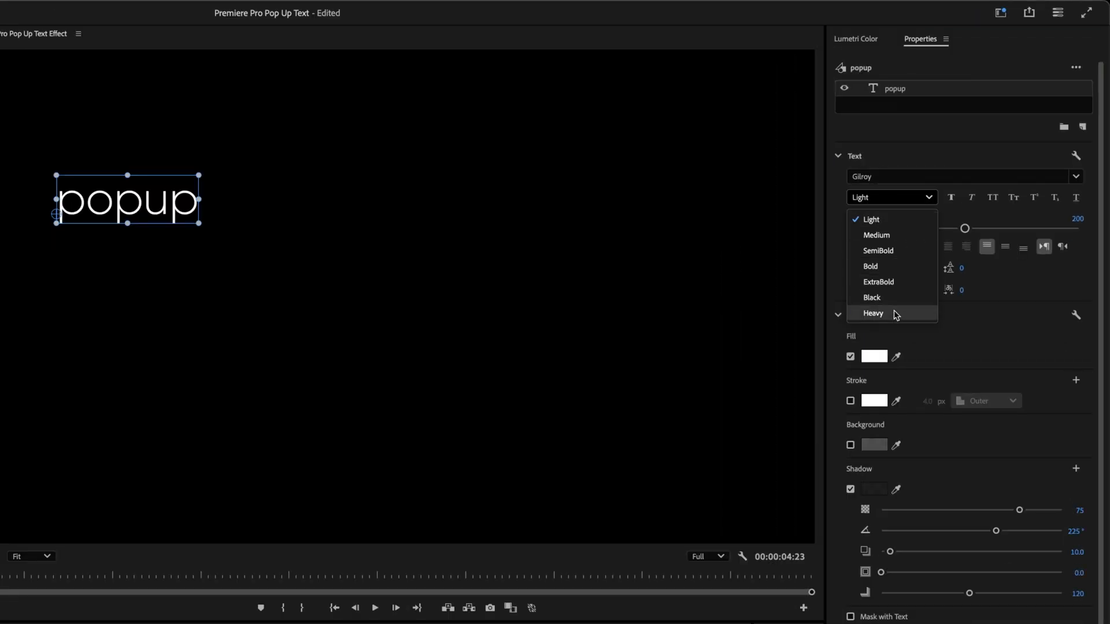
click(873, 313)
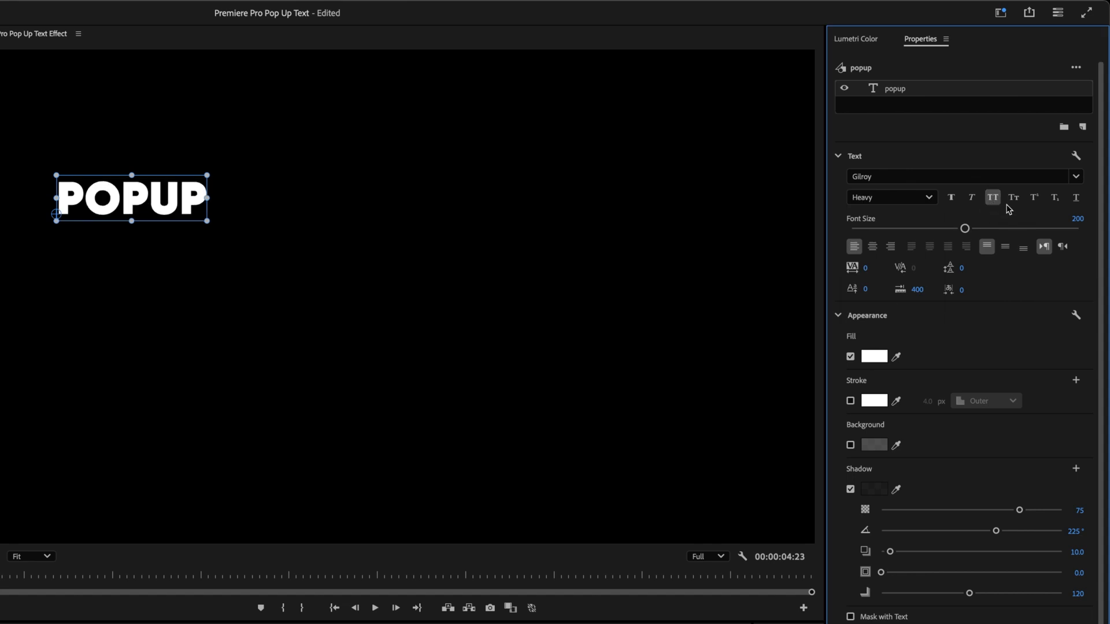
text(360)
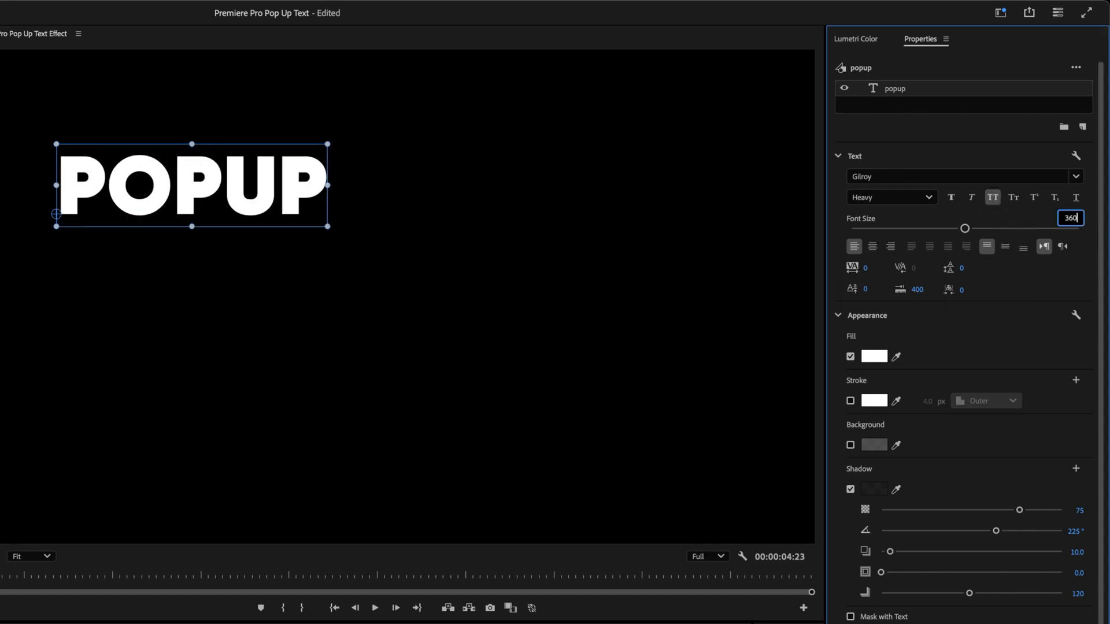
click(871, 246)
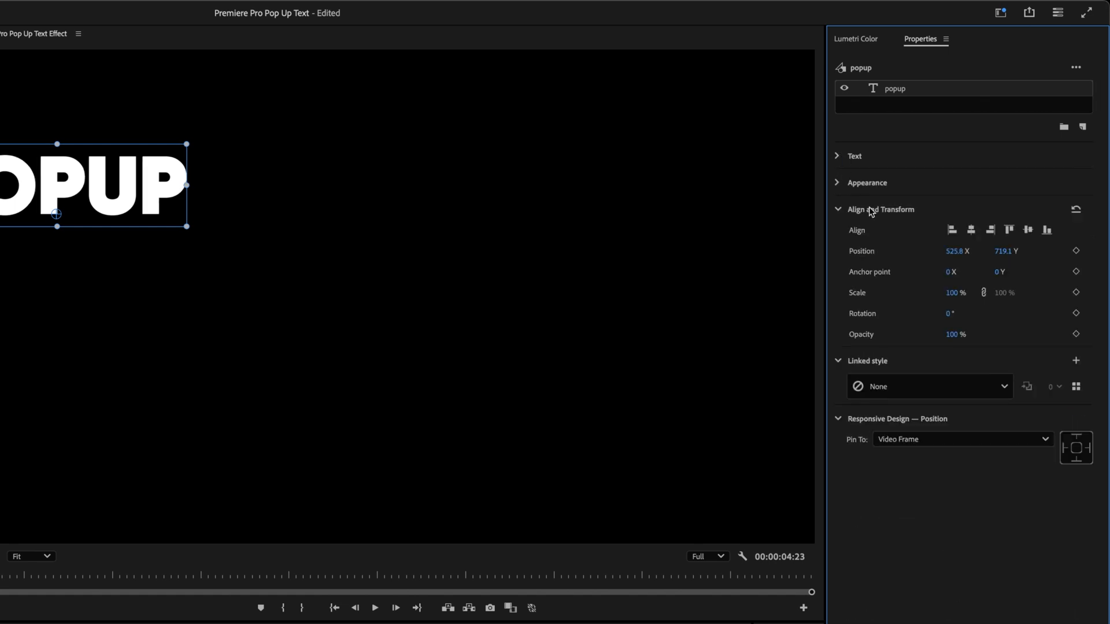
mouse_move(970, 229)
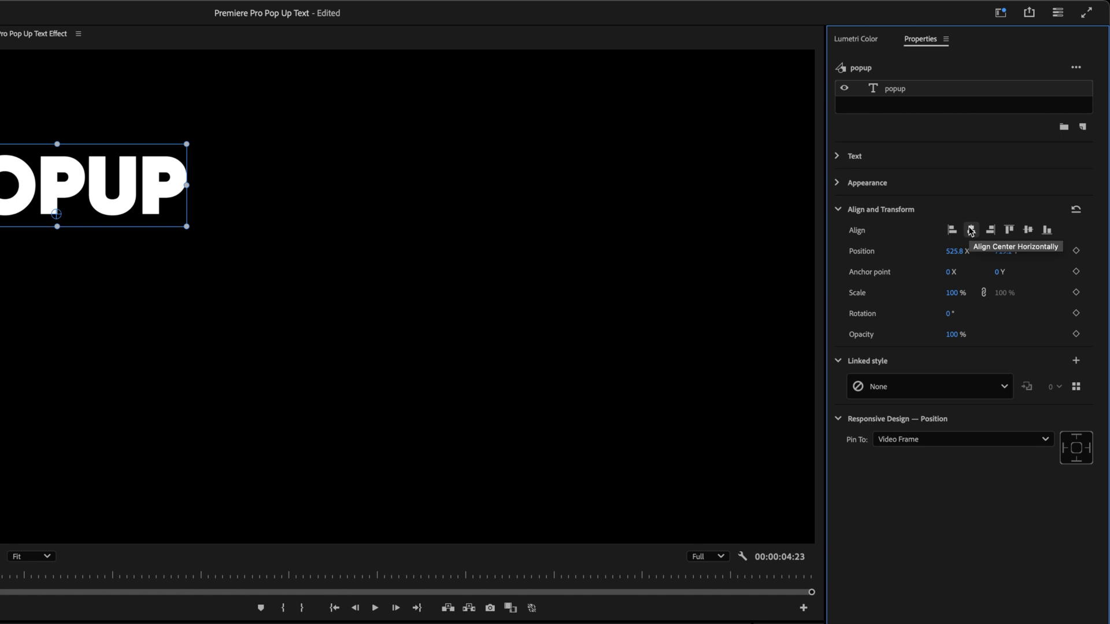
Align the POPUP text to the horizontal and vertical centre of the frame.
click(969, 229)
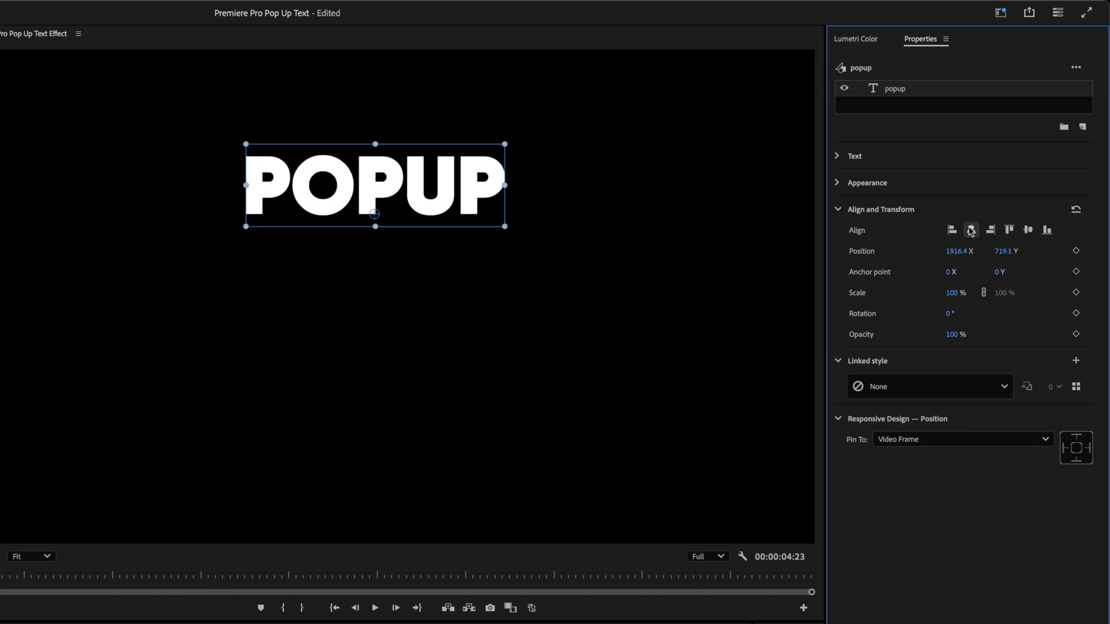
mouse_move(1027, 230)
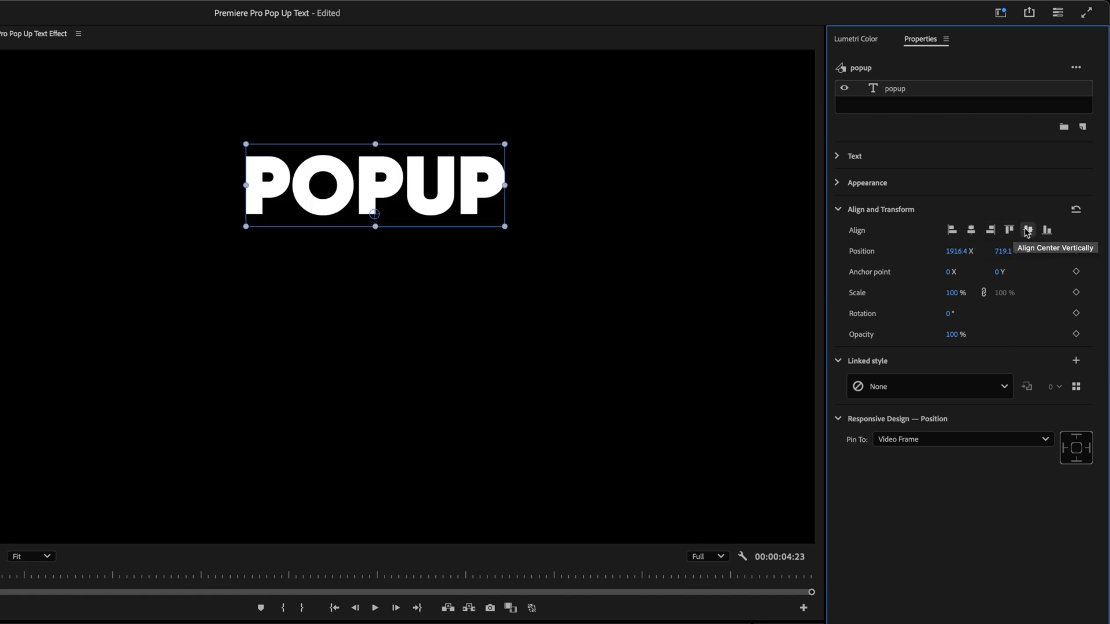
click(1028, 230)
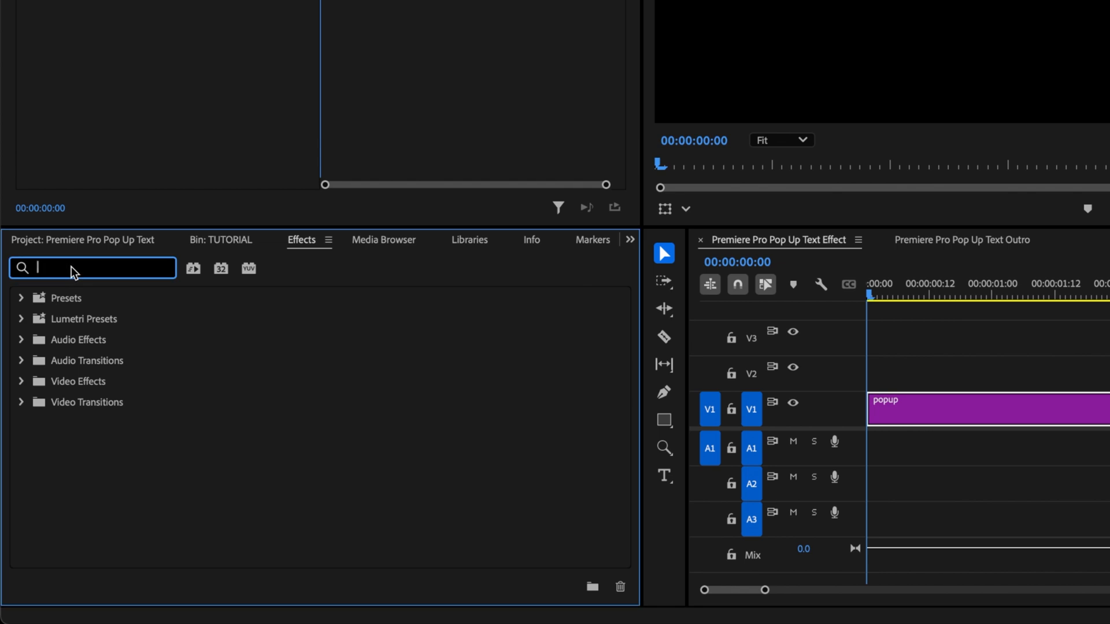
Find the Transform video effect and apply it to the popup clip.
text(transform)
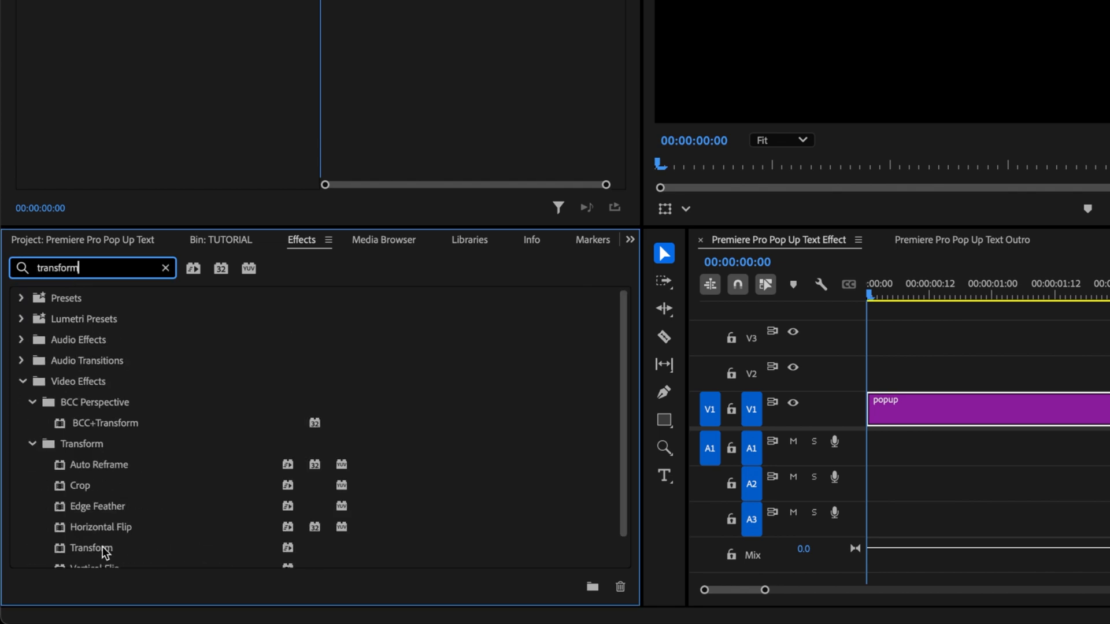
click(91, 547)
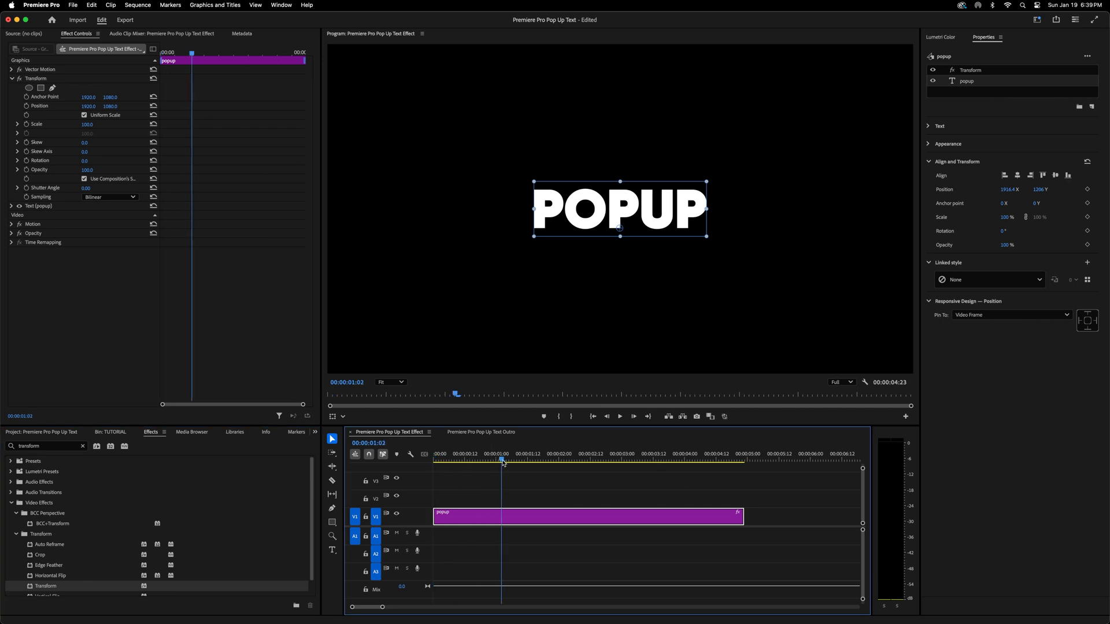
click(434, 460)
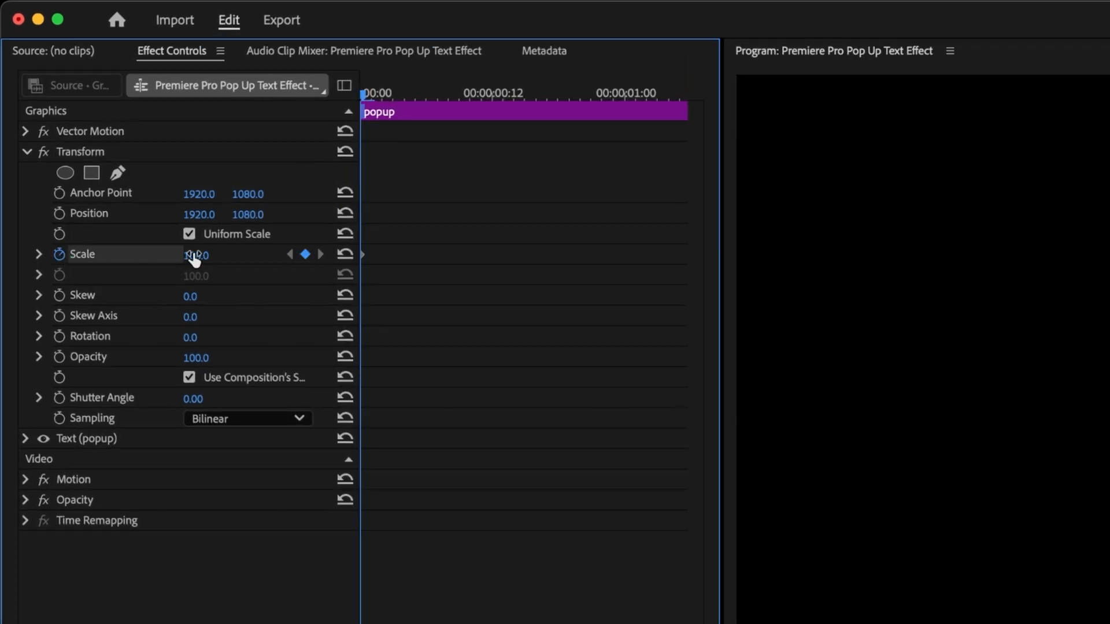
Keyframe Transform Scale from 75 to 125 and enable motion blur at 180 shutter angle.
text(75.0)
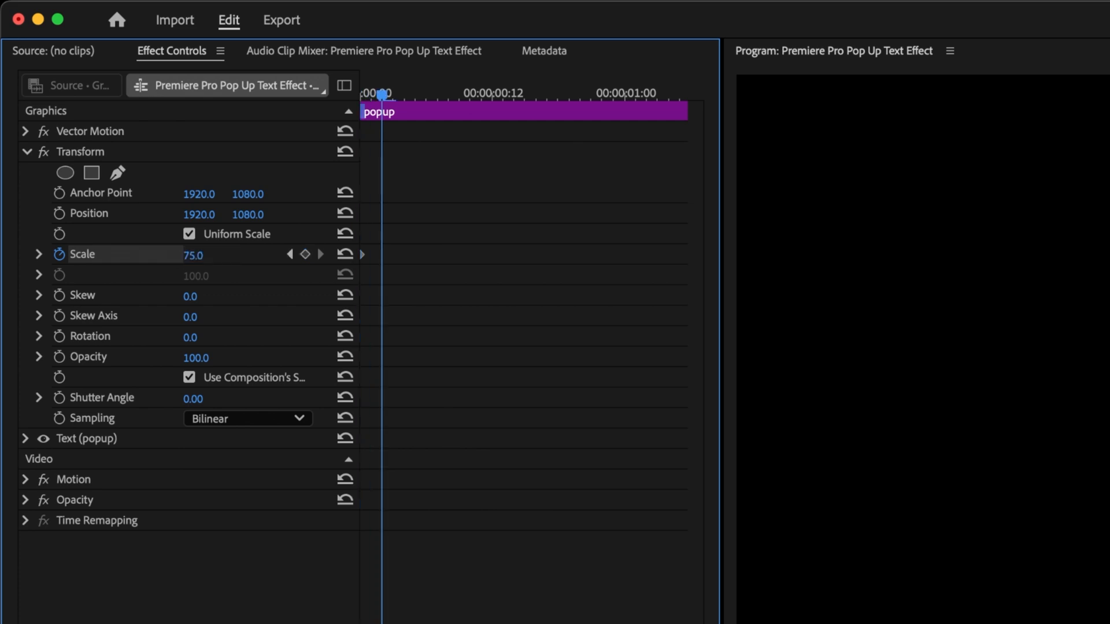
double_click(205, 254)
text(125)
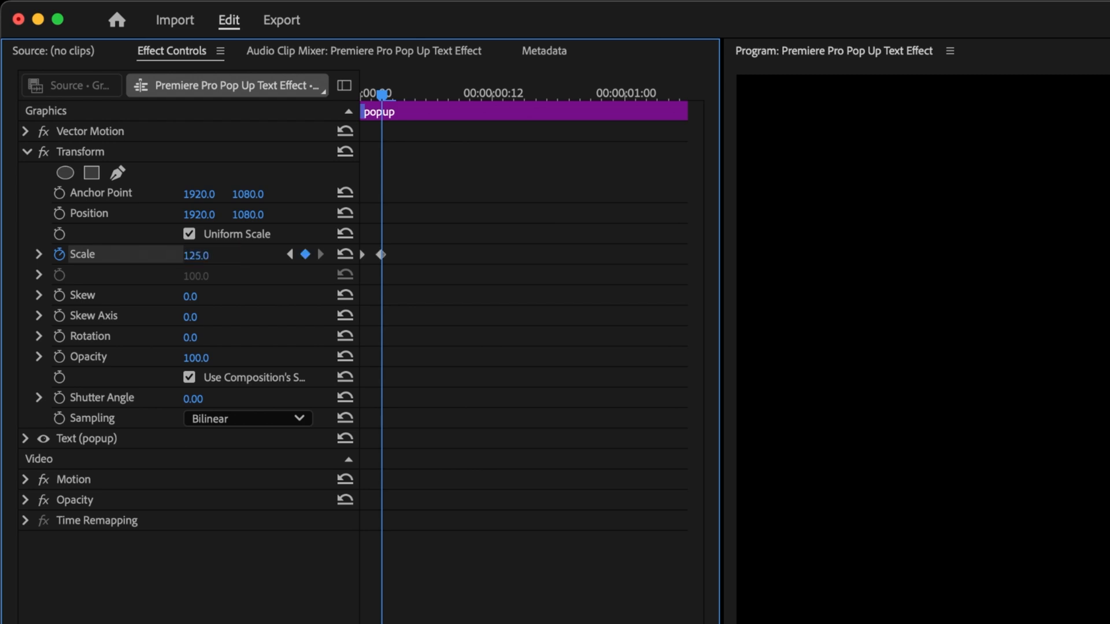
drag(382, 93, 417, 92)
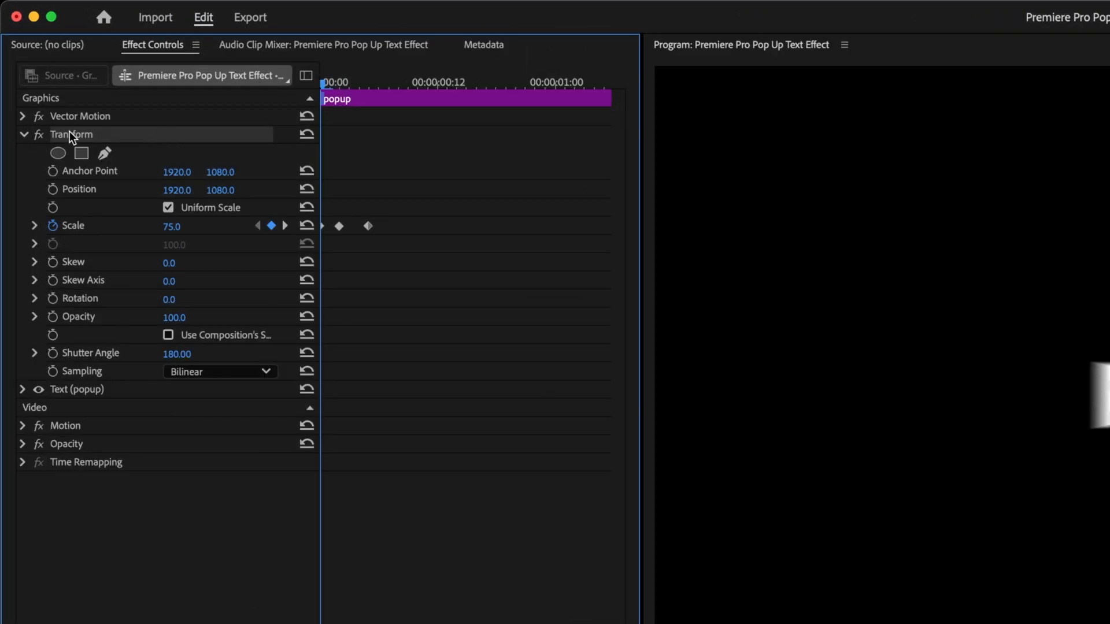
Save the Transform effect as preset "Pop Up Text" anchored to the in point.
right_click(71, 134)
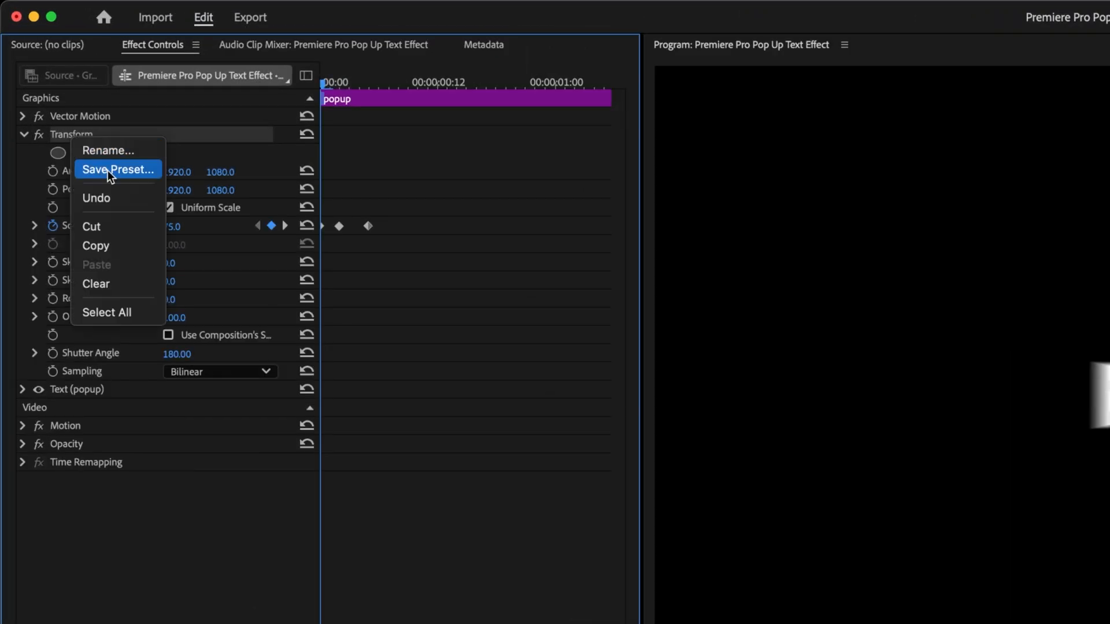
click(118, 169)
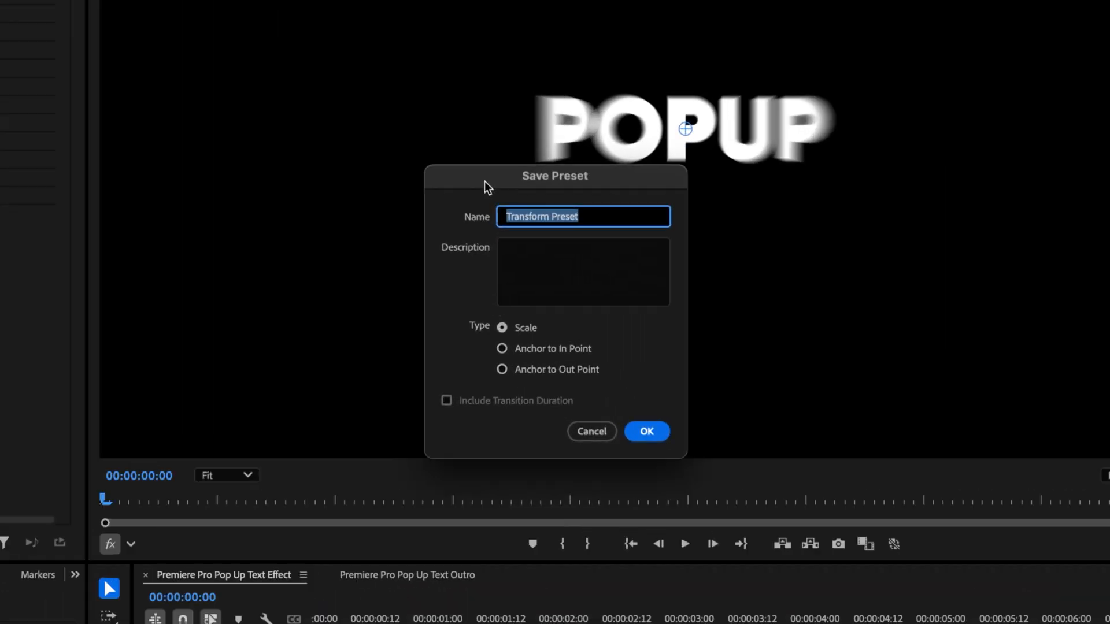
text(Pop Up Text)
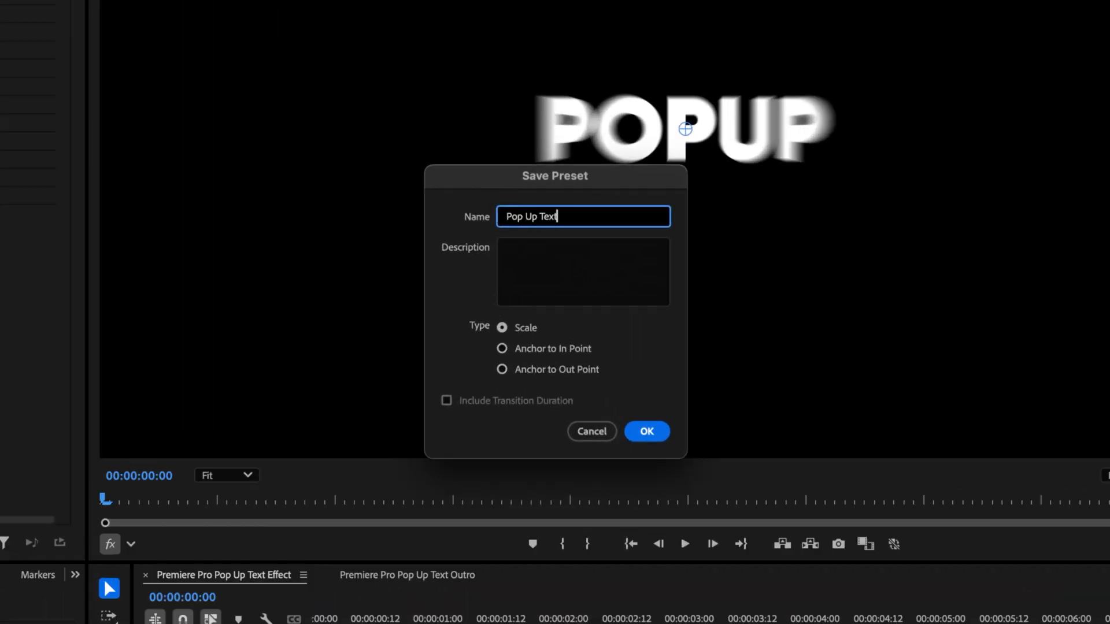
click(500, 348)
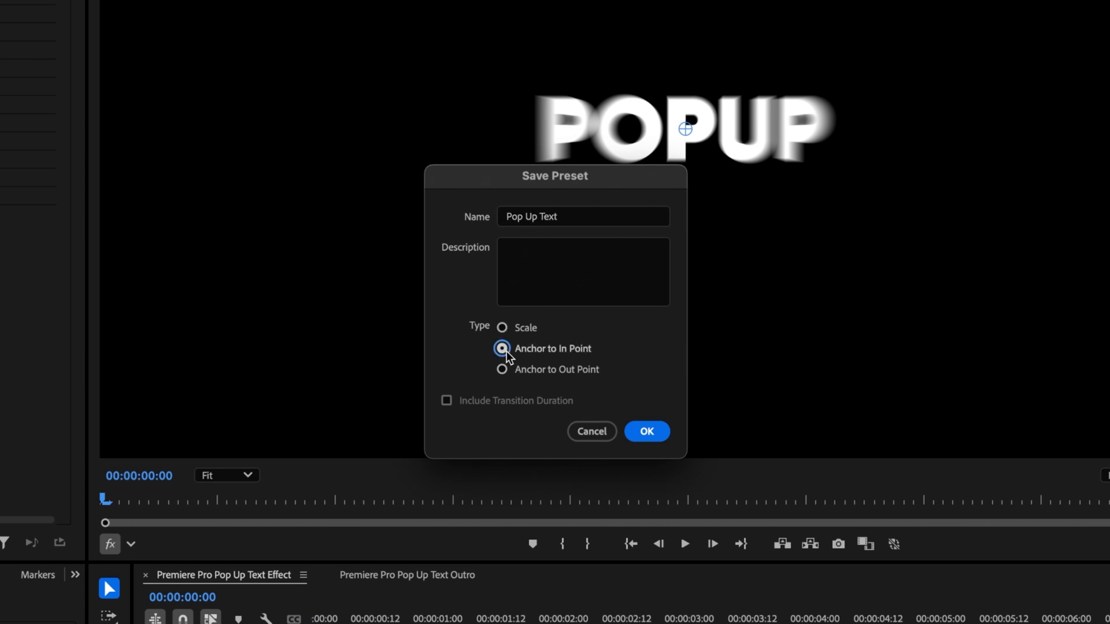
click(645, 431)
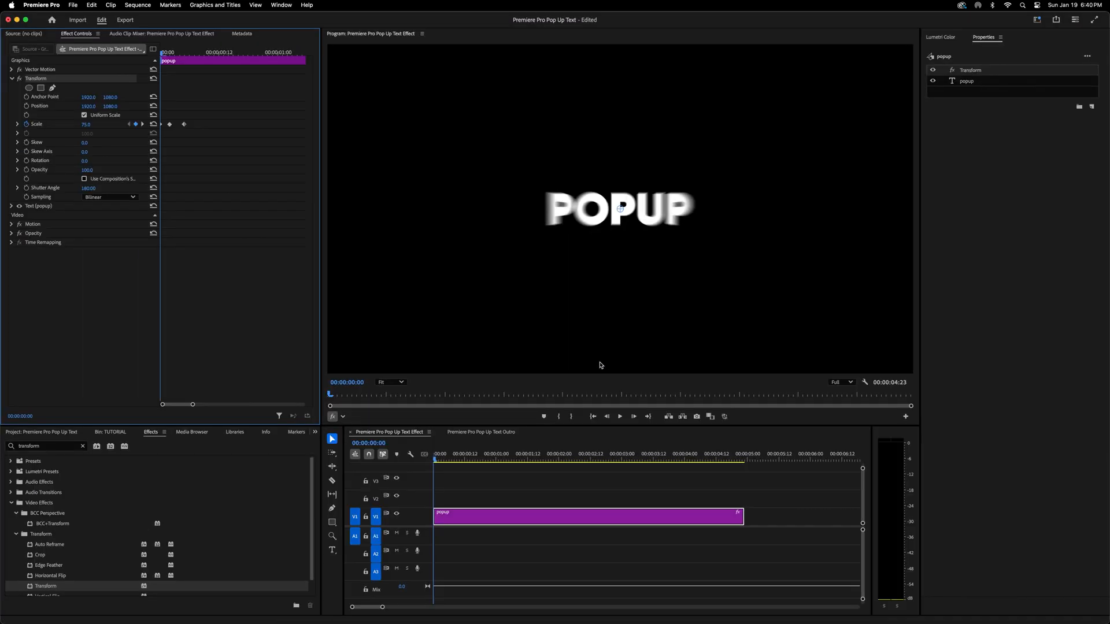
click(481, 432)
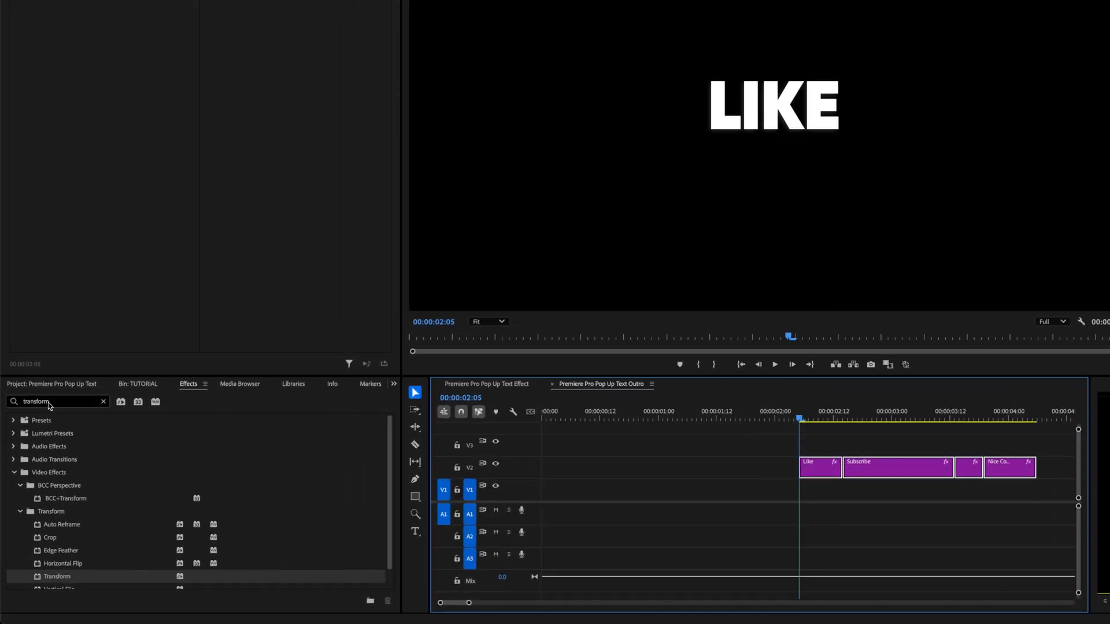
Find the Pop Up Text preset and apply it to the outro subtitle clips.
text(pop)
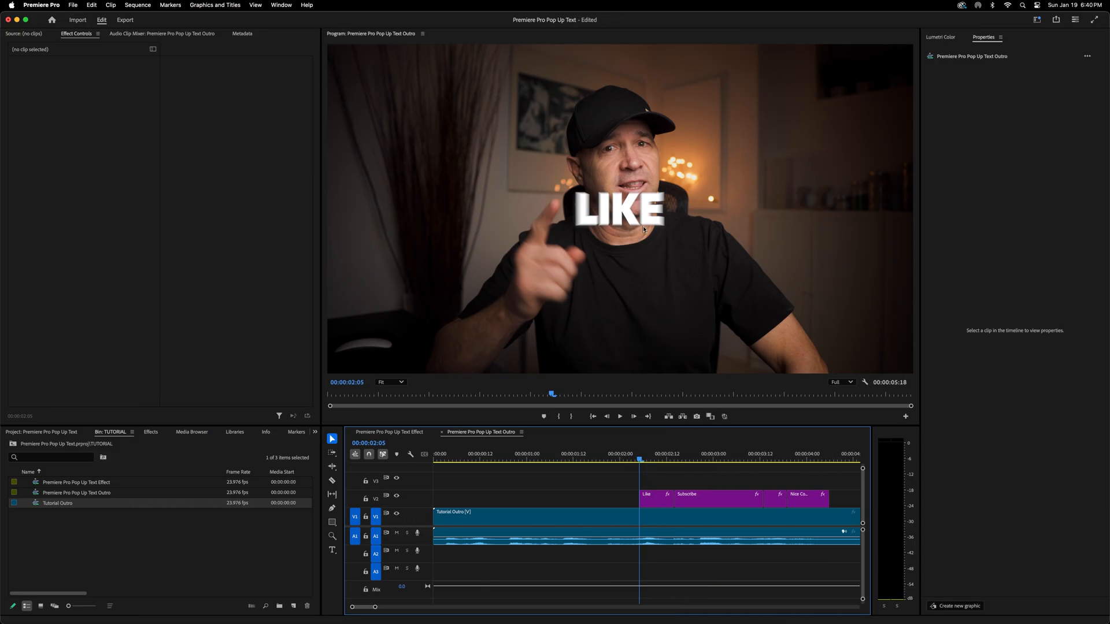
Nest the selected subtitle clips into a sequence named Subtitles.
click(646, 494)
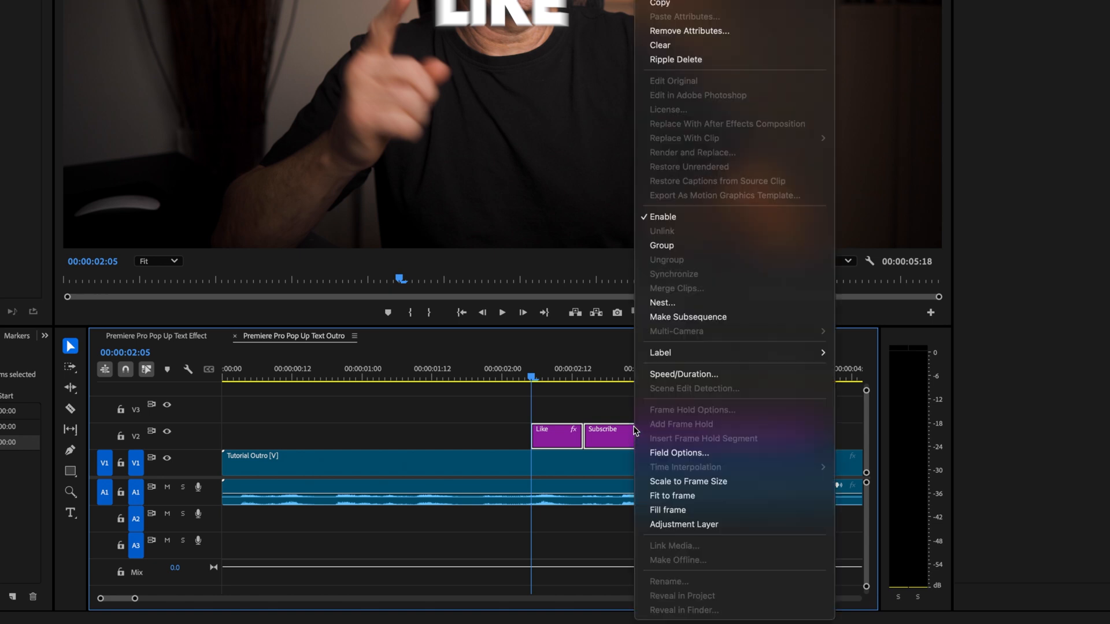
click(661, 303)
text(Subtitles)
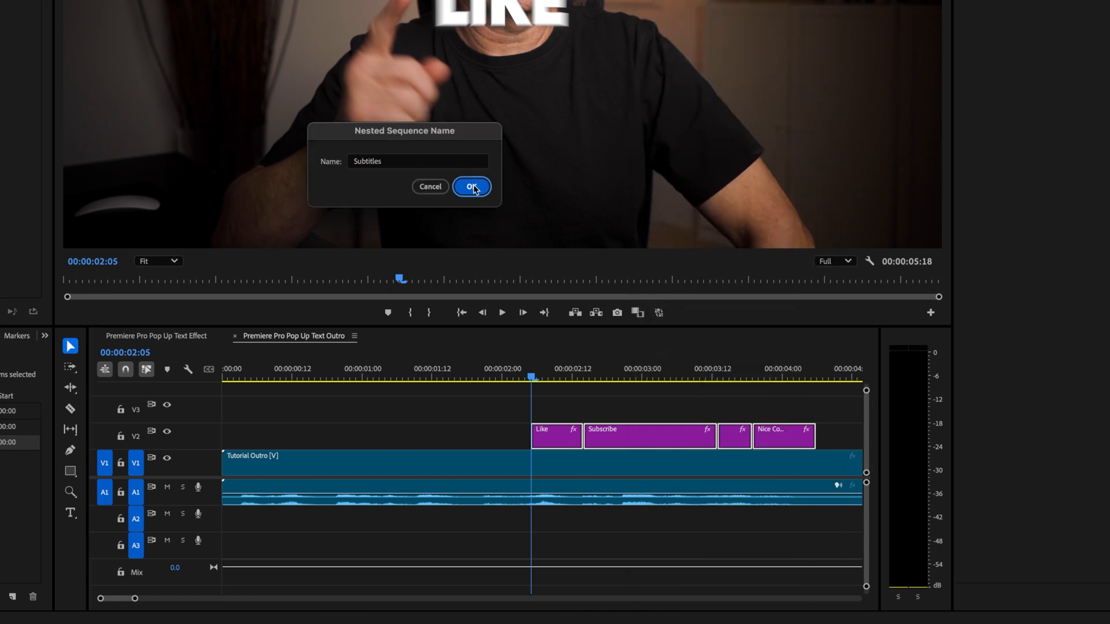
click(471, 186)
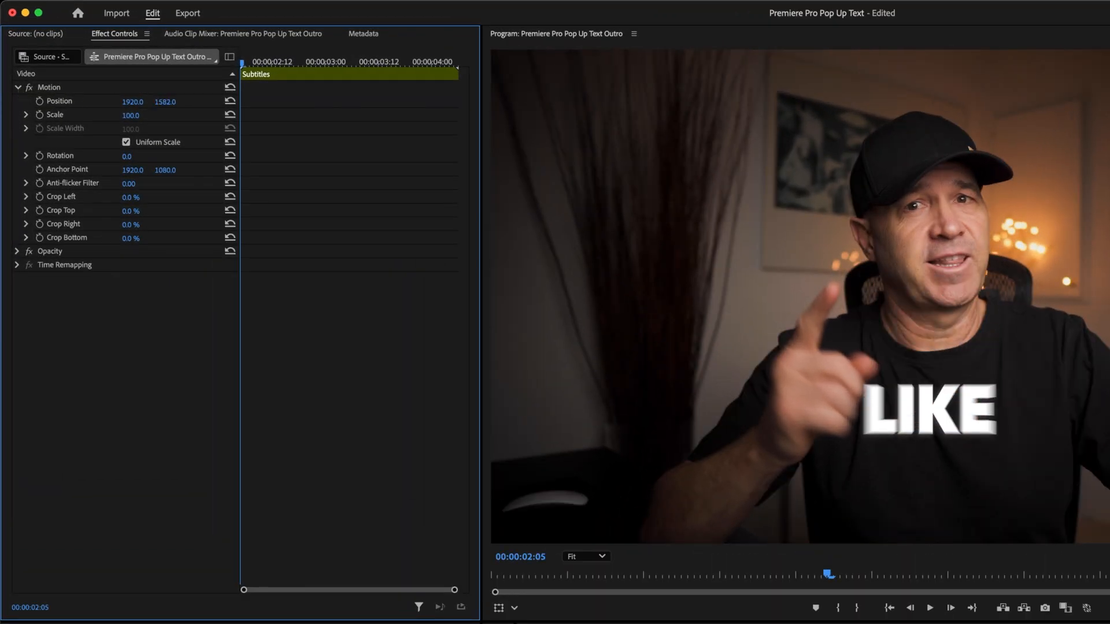
Raise the Subtitles nest's Position Y so the text sits lower in the frame.
drag(164, 102, 168, 106)
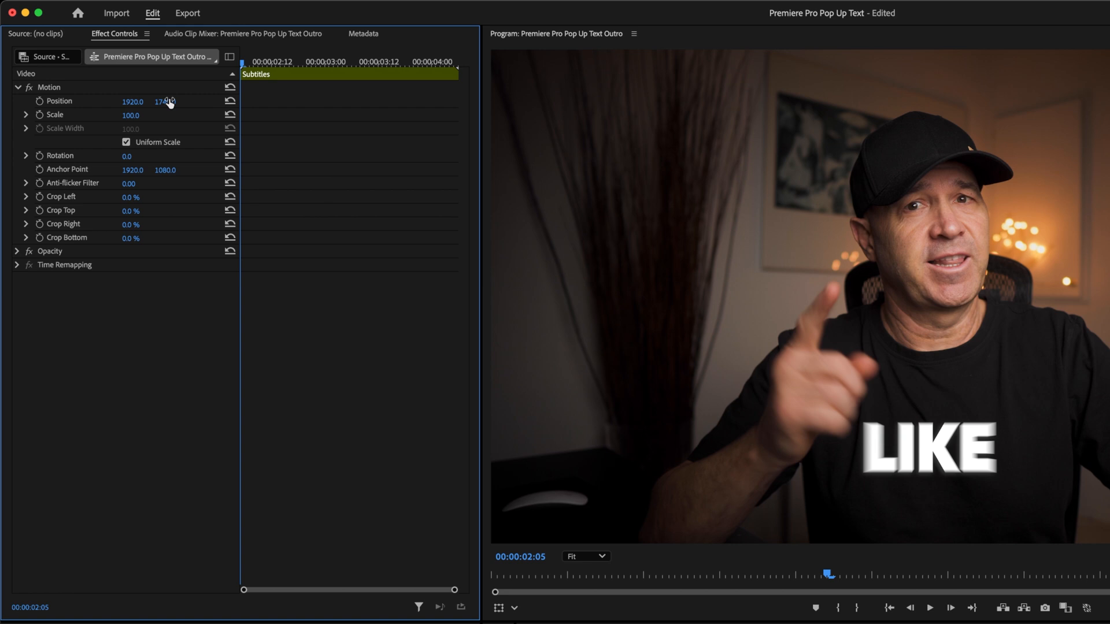